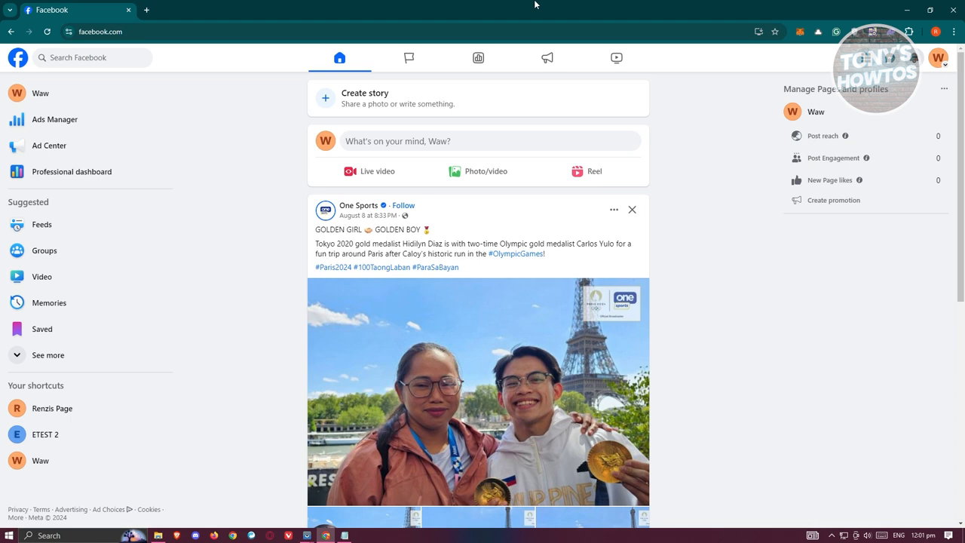
mouse_move(758, 139)
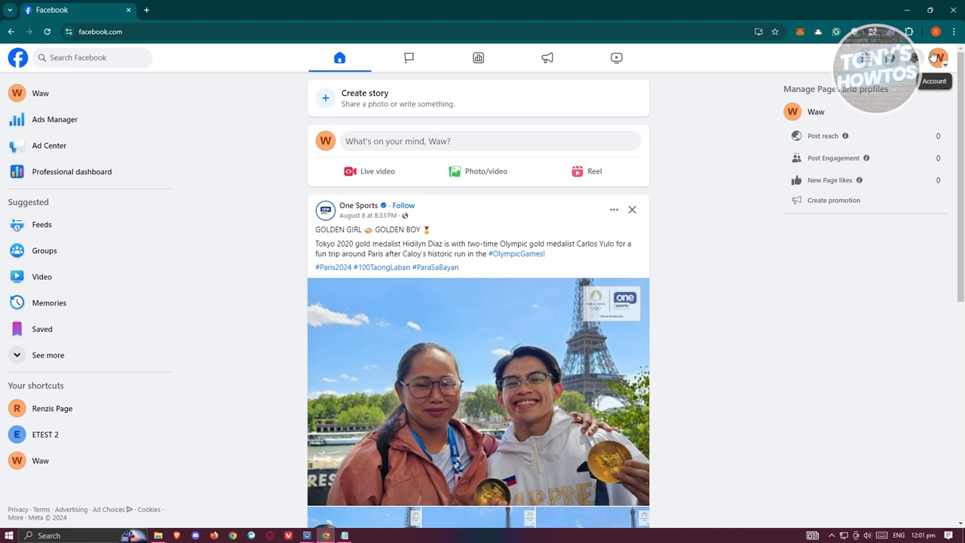
- Go to the Waw Page from the left sidebar and reveal its three-dot options menu
click(938, 58)
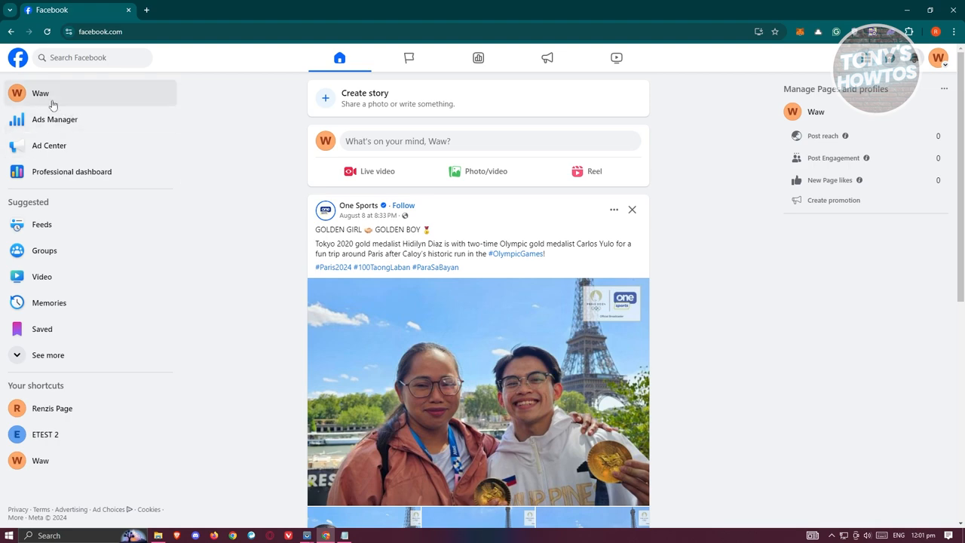
mouse_move(28, 100)
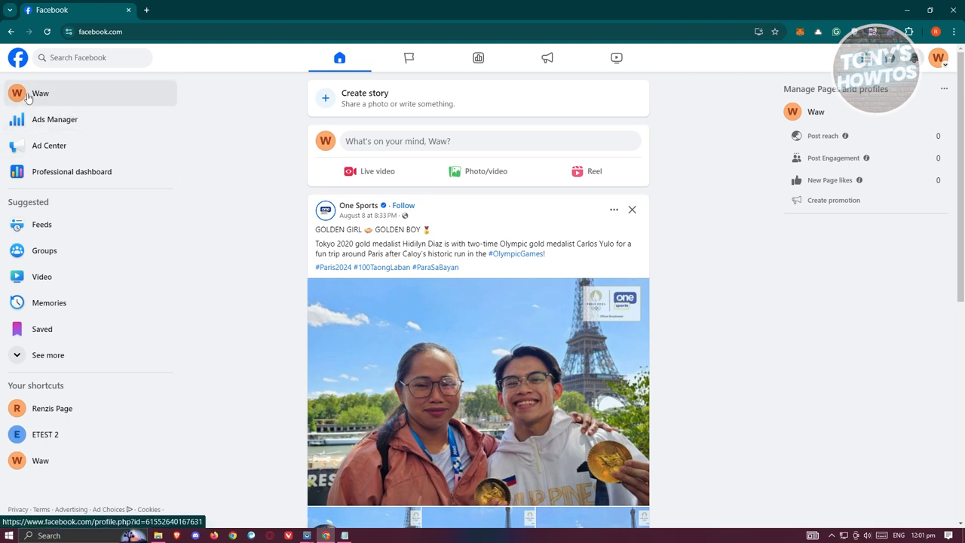
click(39, 93)
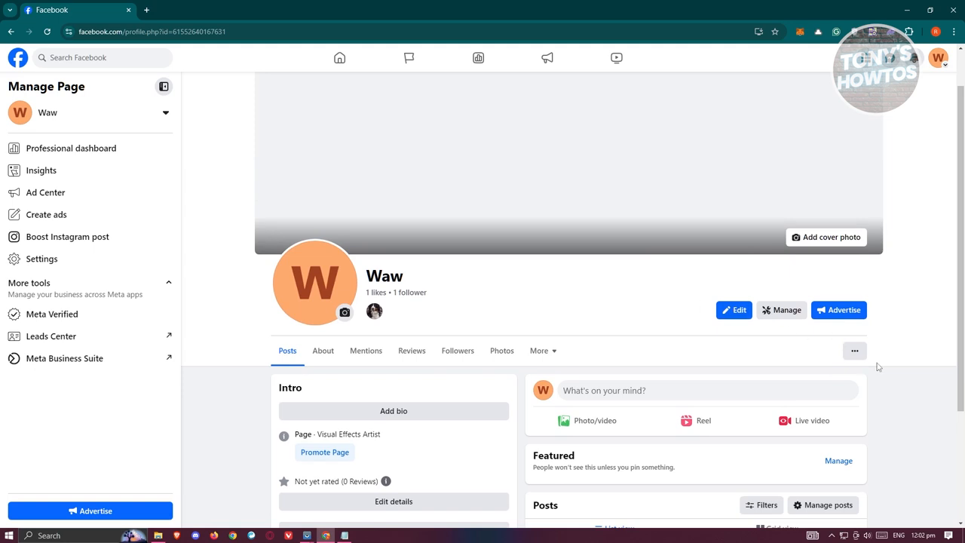
click(854, 349)
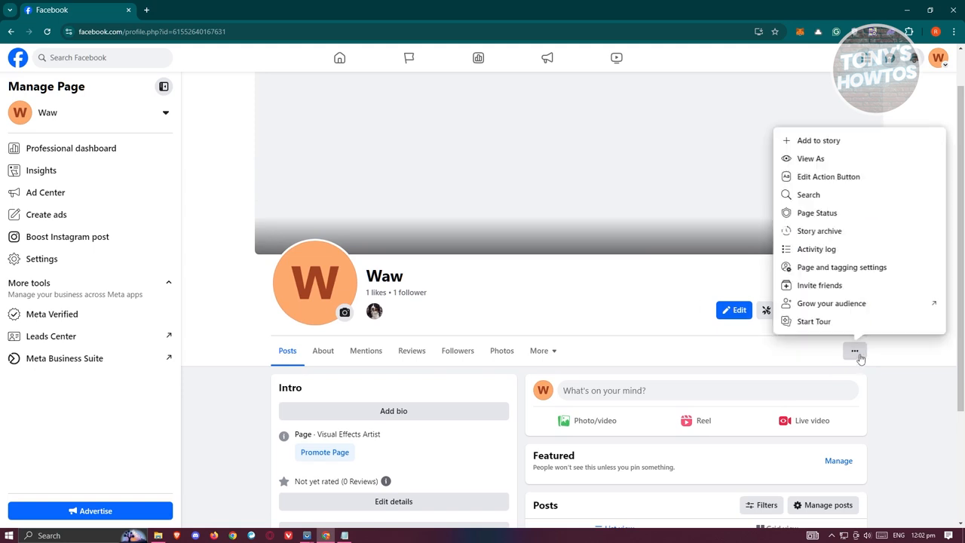
mouse_move(814, 321)
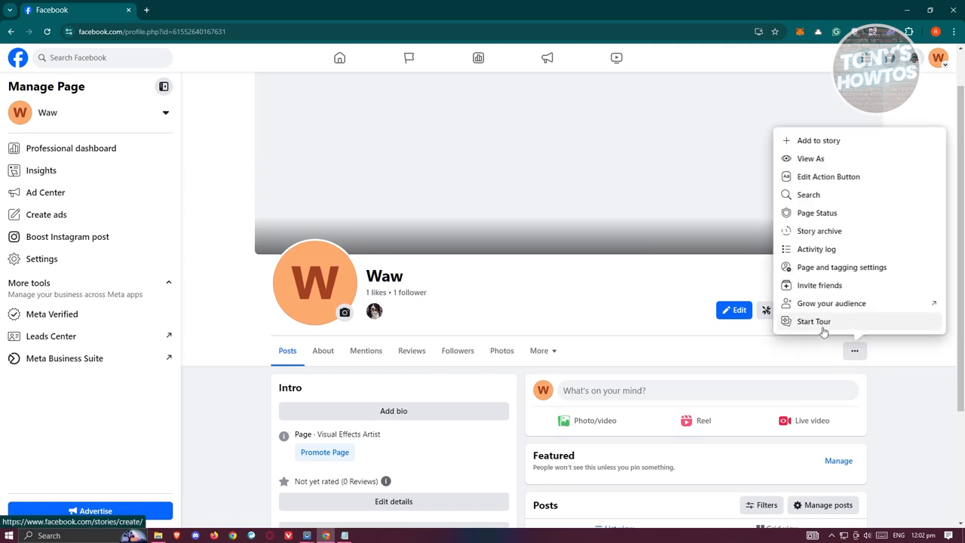
mouse_move(819, 231)
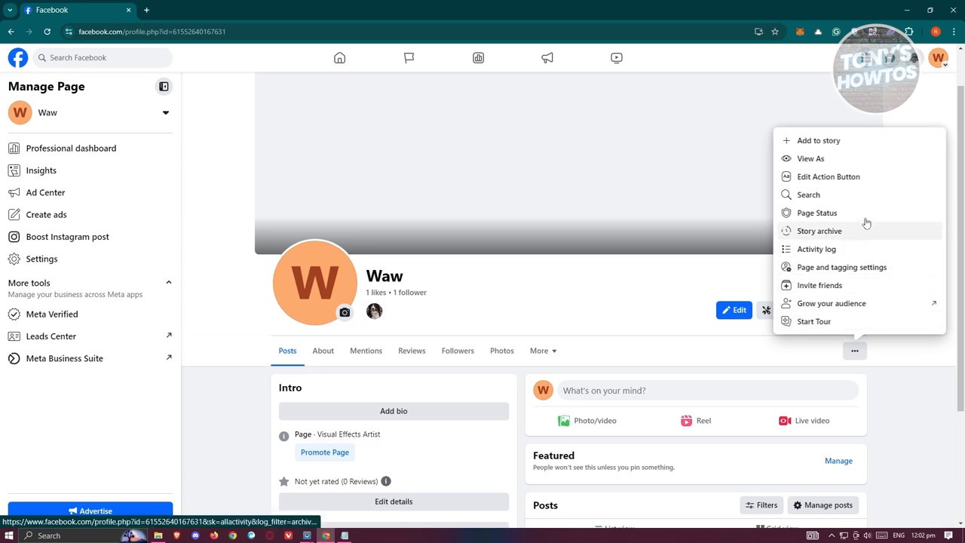
mouse_move(823, 211)
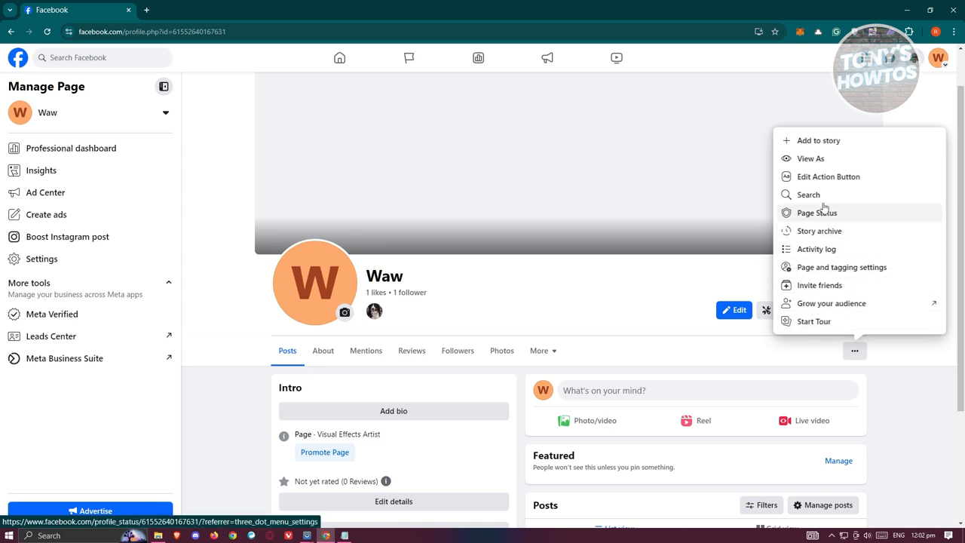
- Choose Edit Action Button, showing the current Send message via Messenger setup
click(828, 177)
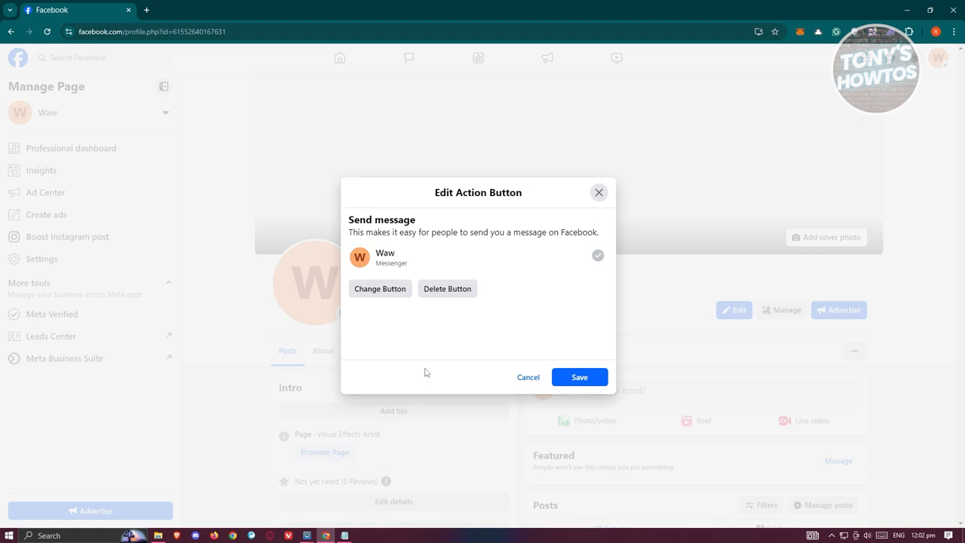
- Use Change Button to browse the full option list from booking down to Reserve
click(380, 290)
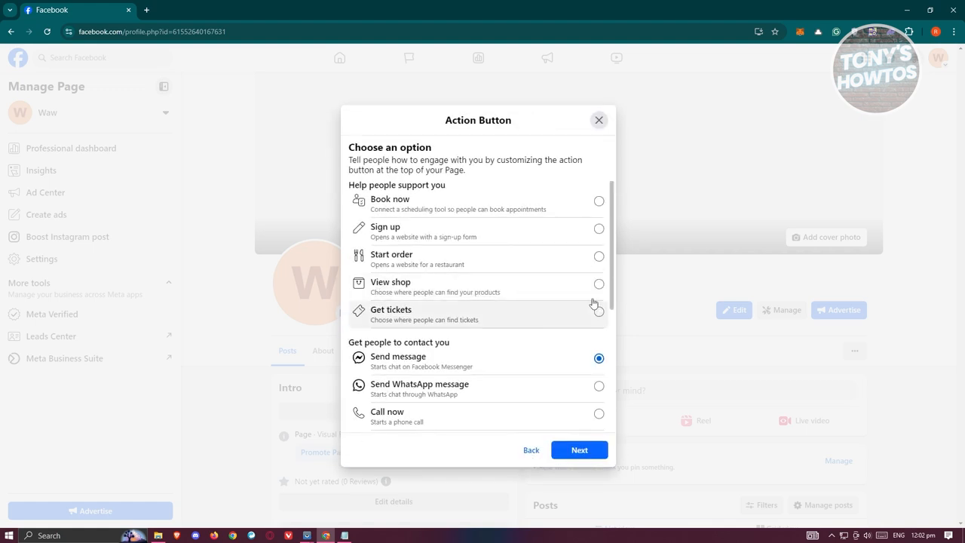
mouse_move(465, 430)
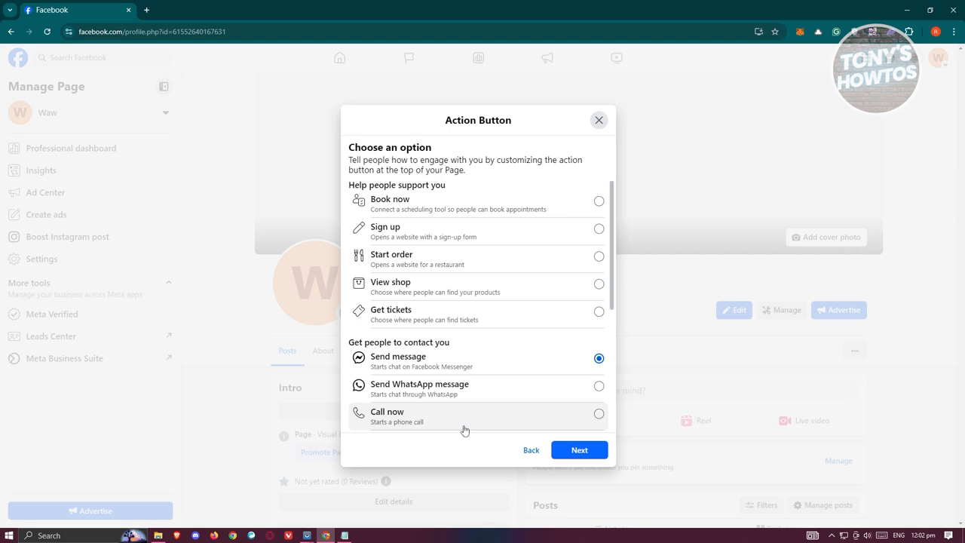
scroll(down, 3)
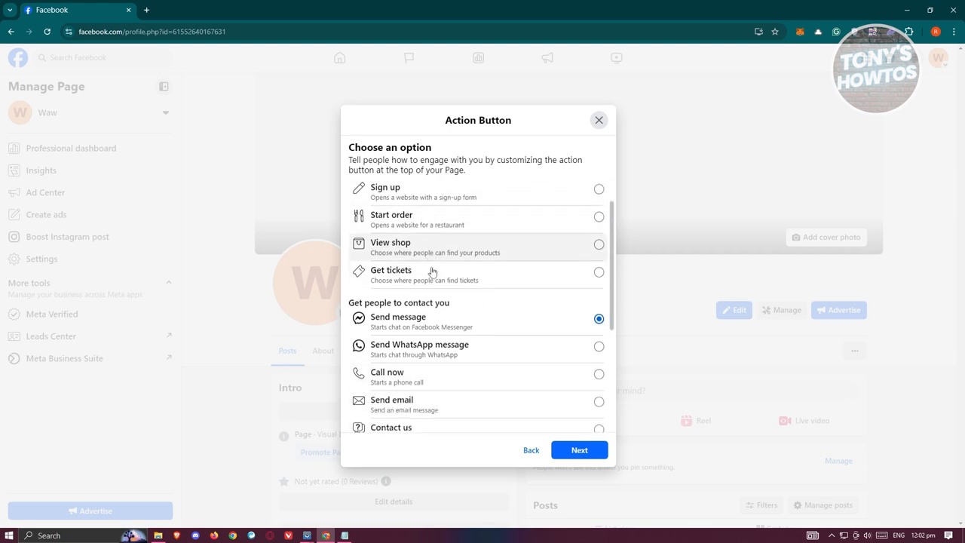
scroll(down, 3)
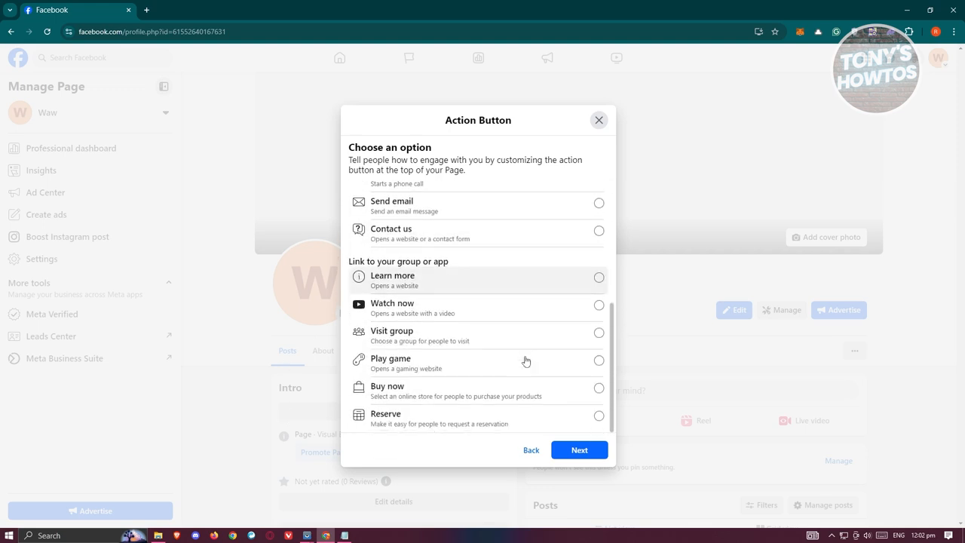
mouse_move(549, 330)
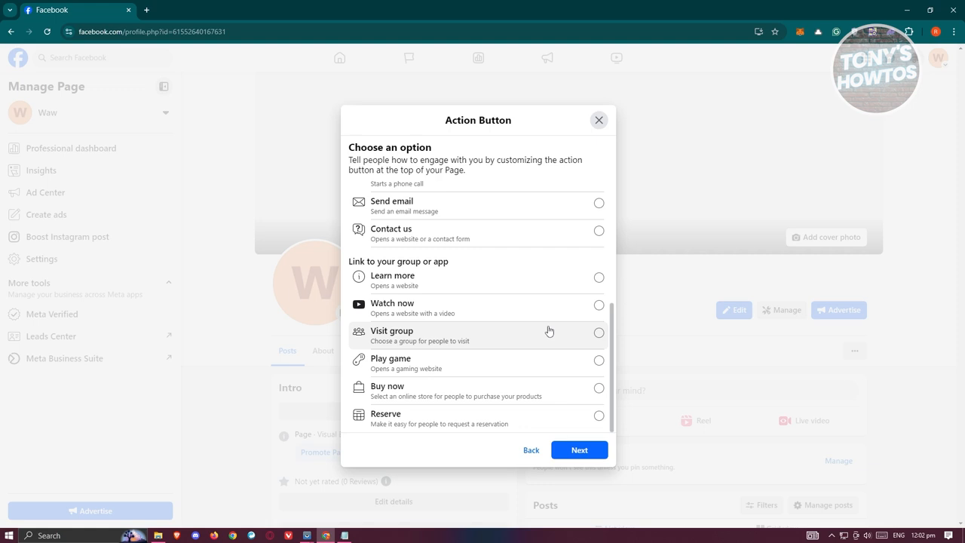
mouse_move(518, 386)
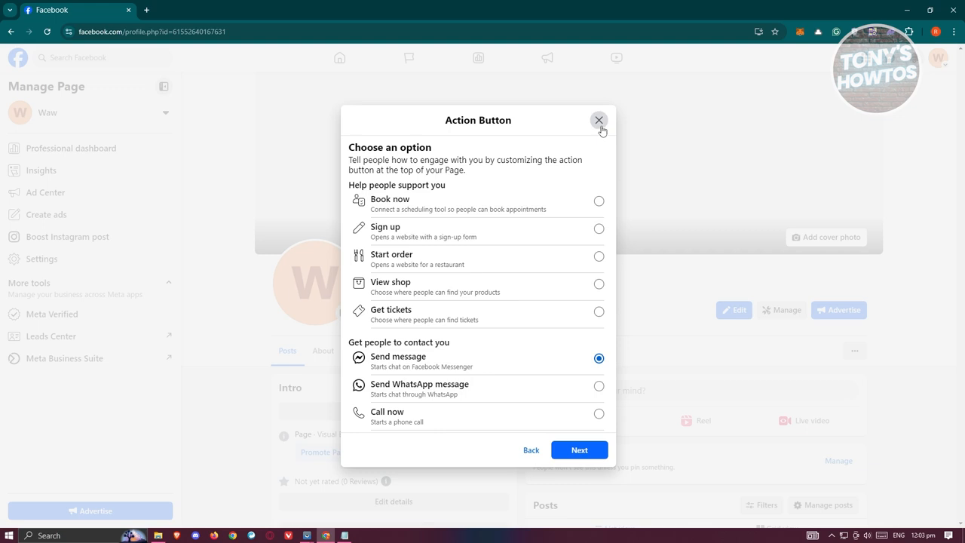
mouse_move(600, 120)
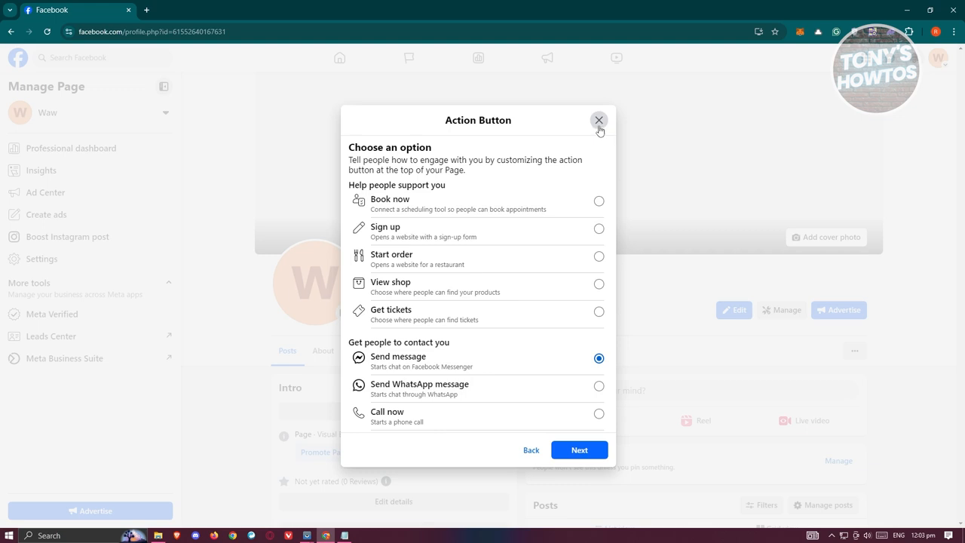
- Close the Action Button dialog, leaving Send message unchanged on the Waw Page
click(600, 120)
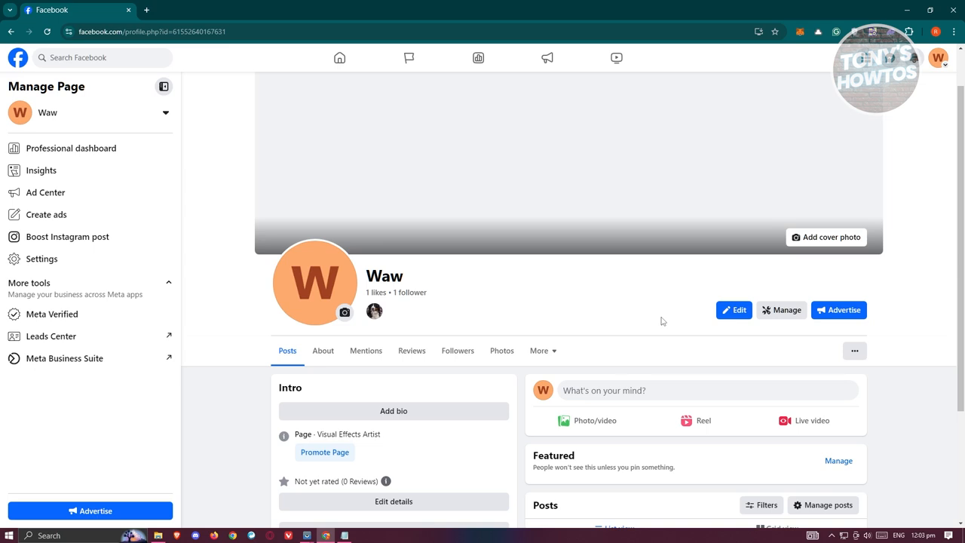
mouse_move(853, 350)
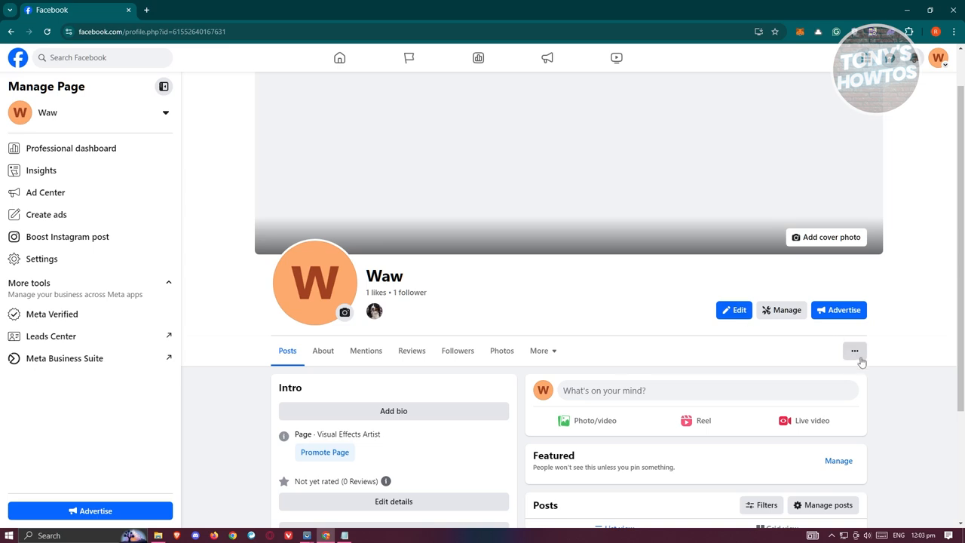
click(854, 350)
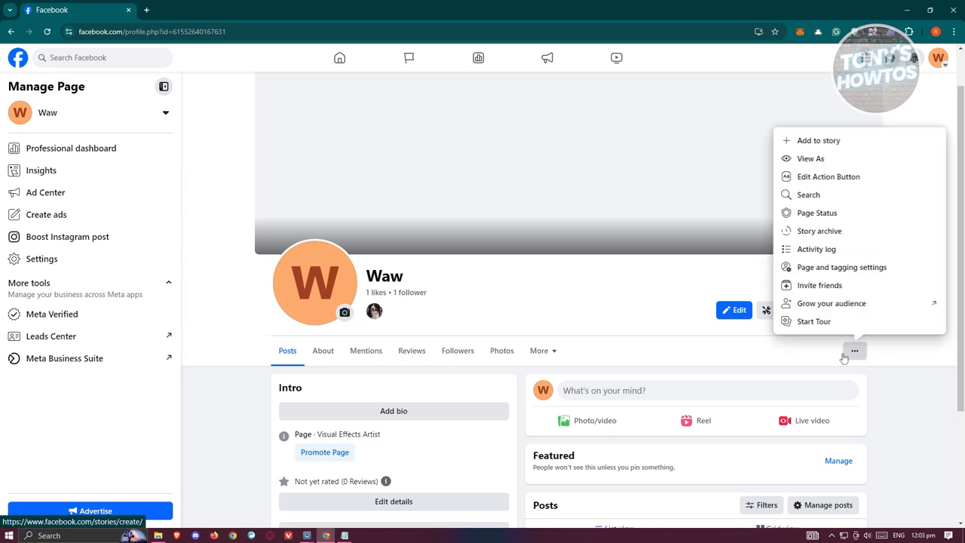
click(811, 159)
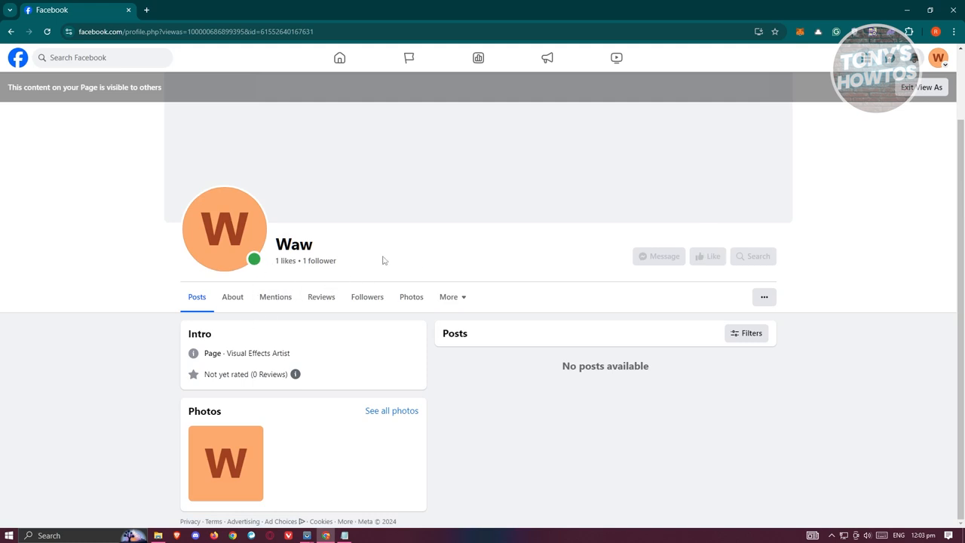
click(920, 85)
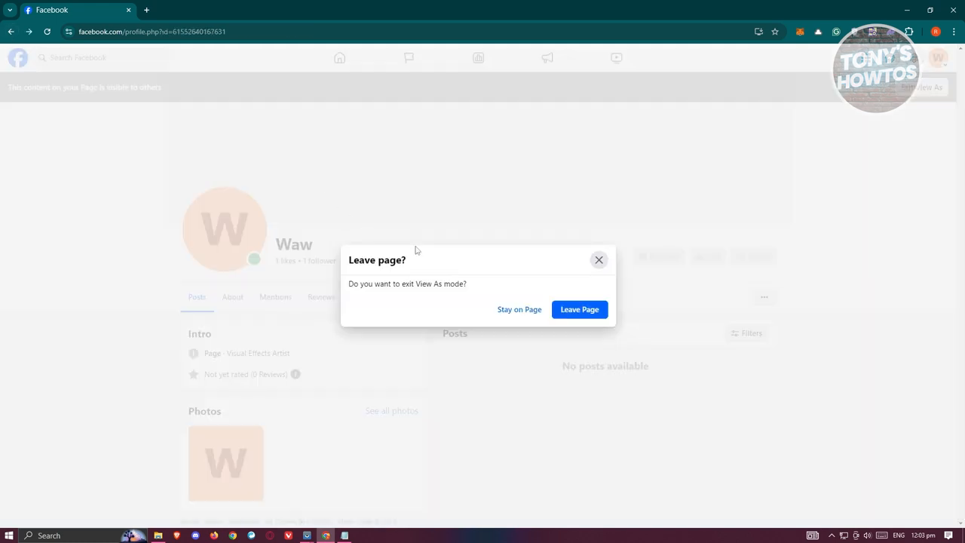
click(579, 309)
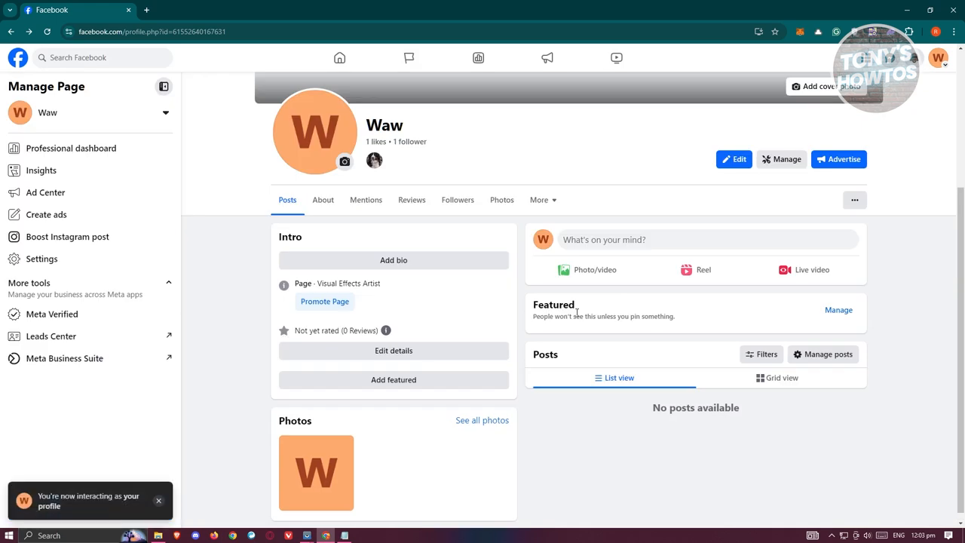
click(158, 500)
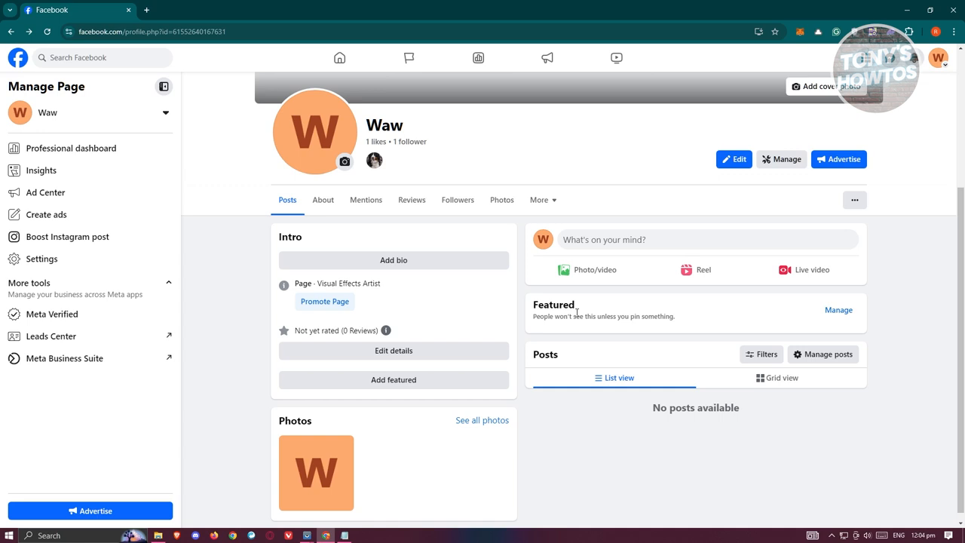
mouse_move(561, 429)
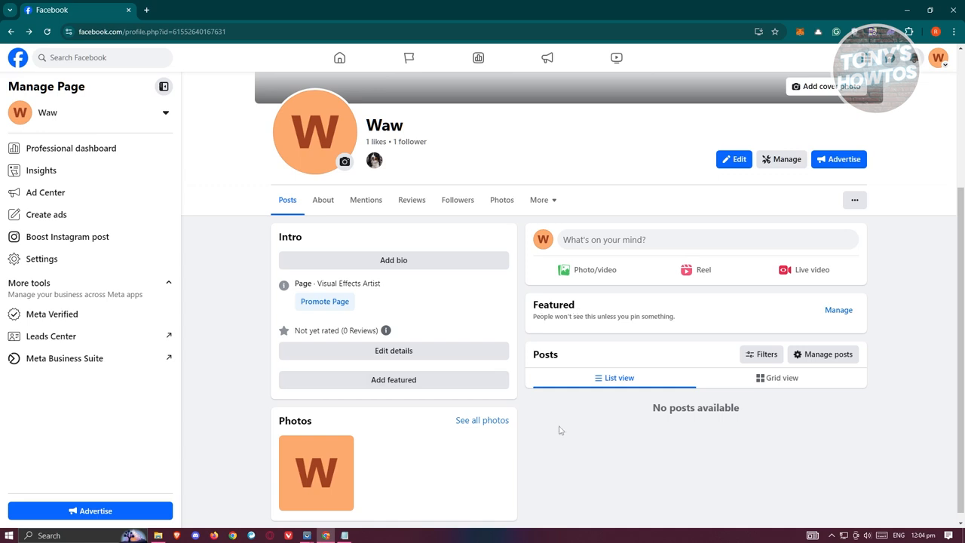